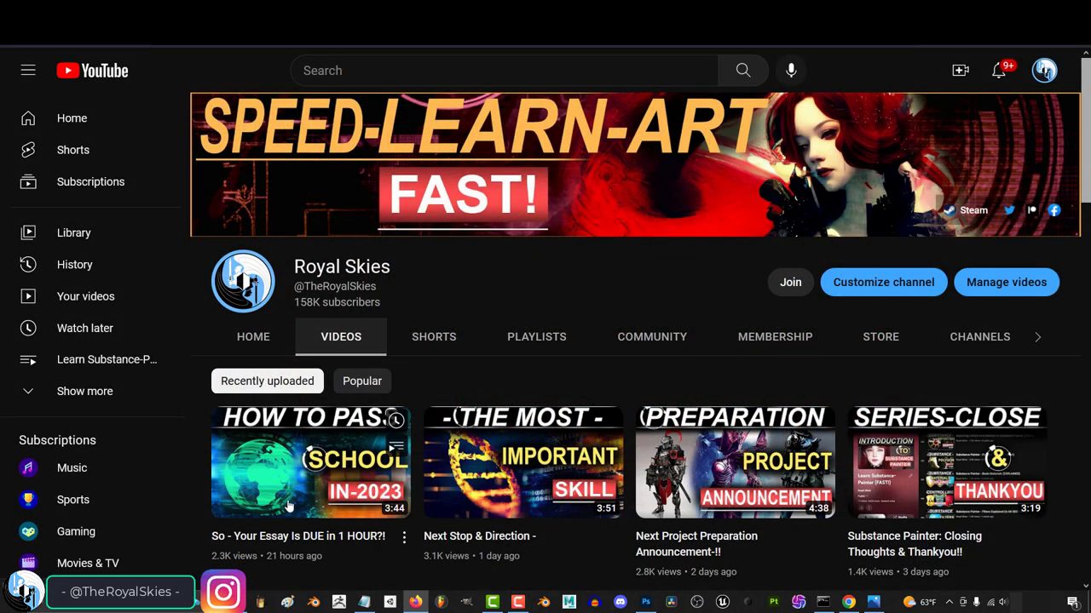
# Step: Play the channel's 'So - Your Essay Is DUE in 1 HOUR?!' video
pyautogui.click(310, 460)
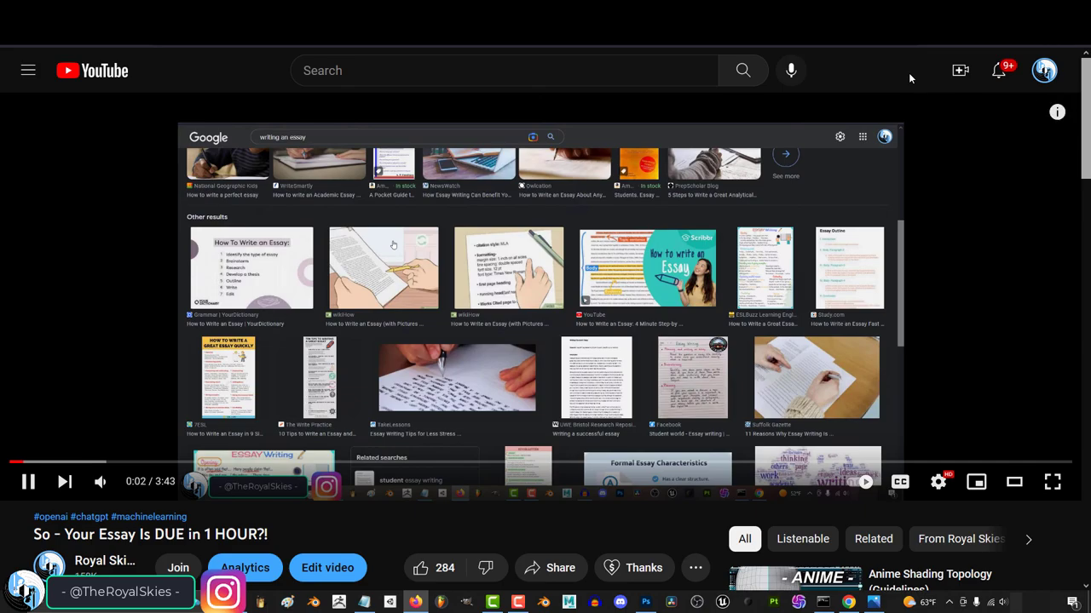
pyautogui.click(250, 266)
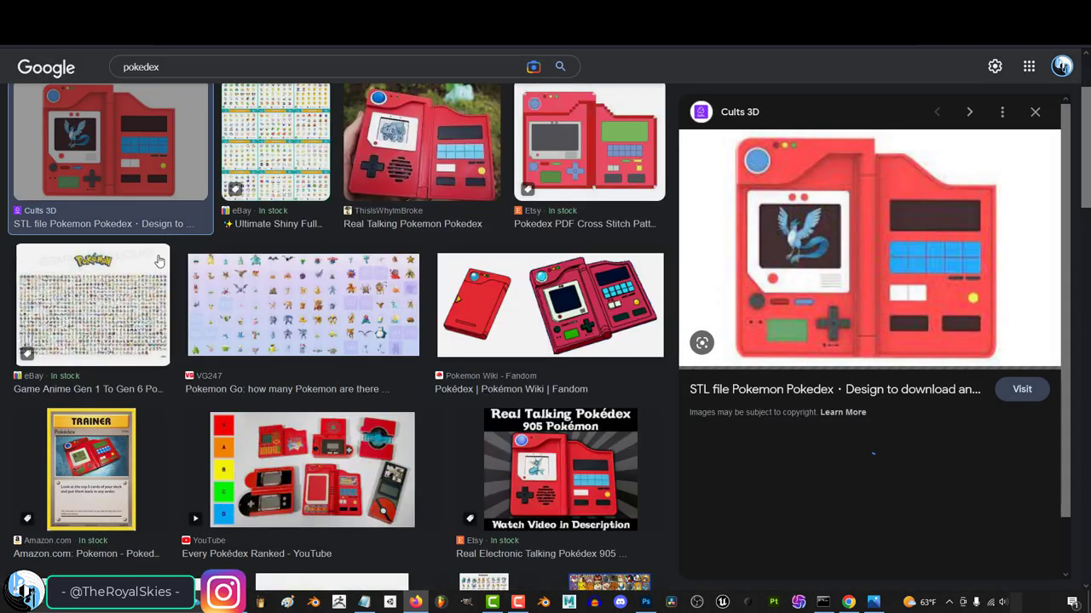
# Step: Preview the Real Talking Pokemon Pokedex image, then the Regional Pokédex image in the results
pyautogui.click(421, 141)
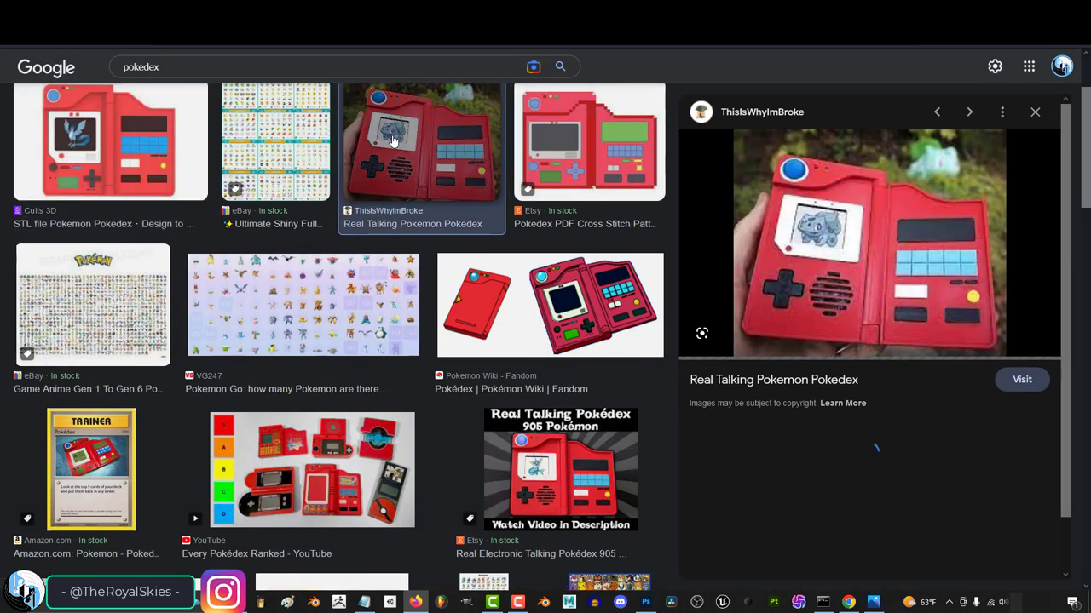
pyautogui.scroll(-3)
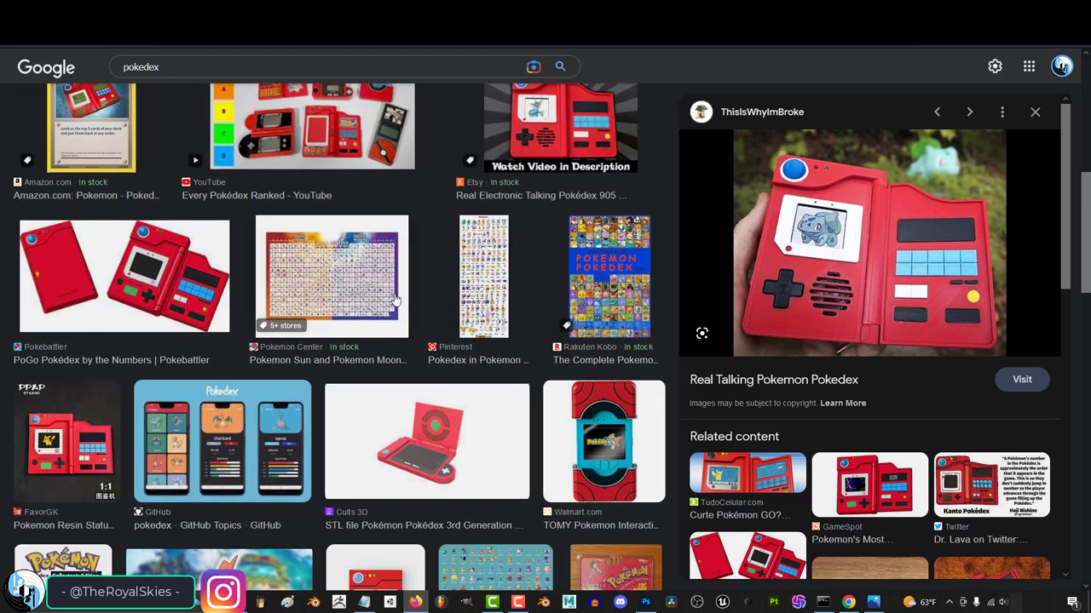
pyautogui.click(65, 320)
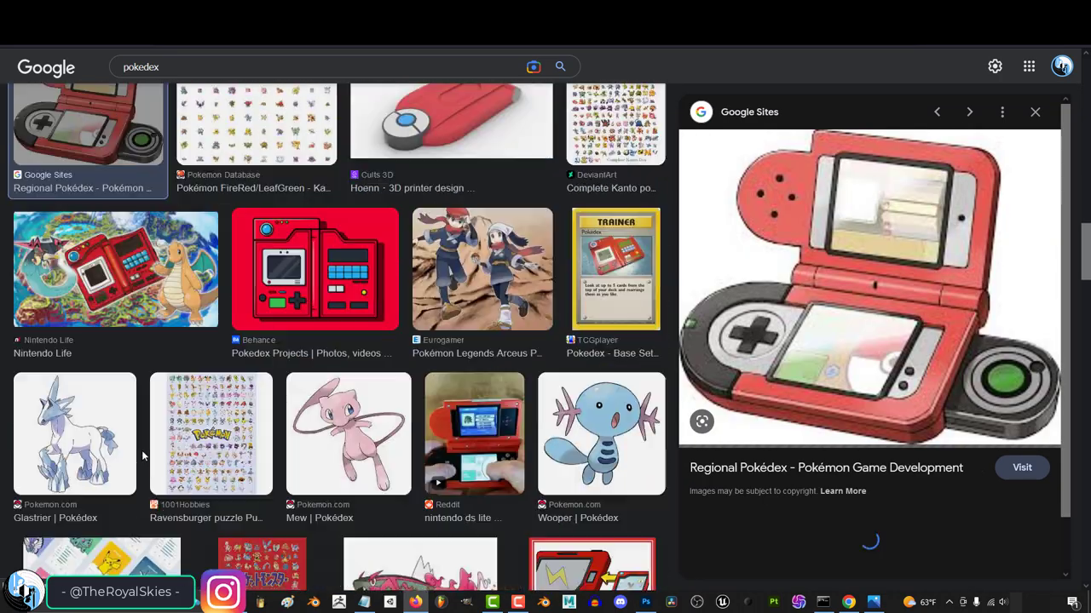
pyautogui.scroll(-3)
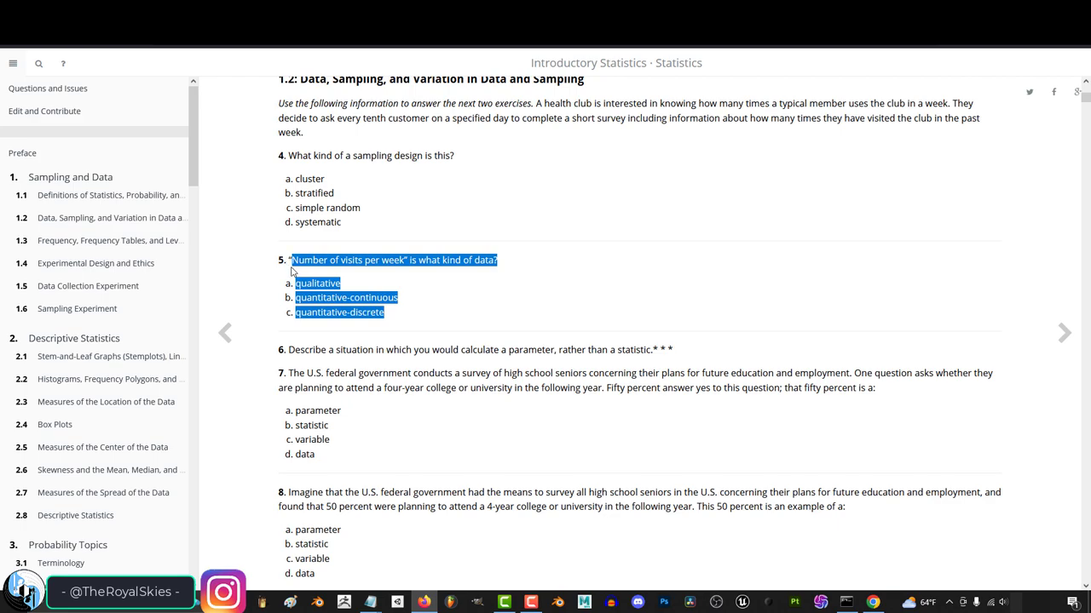
pyautogui.moveTo(291, 265)
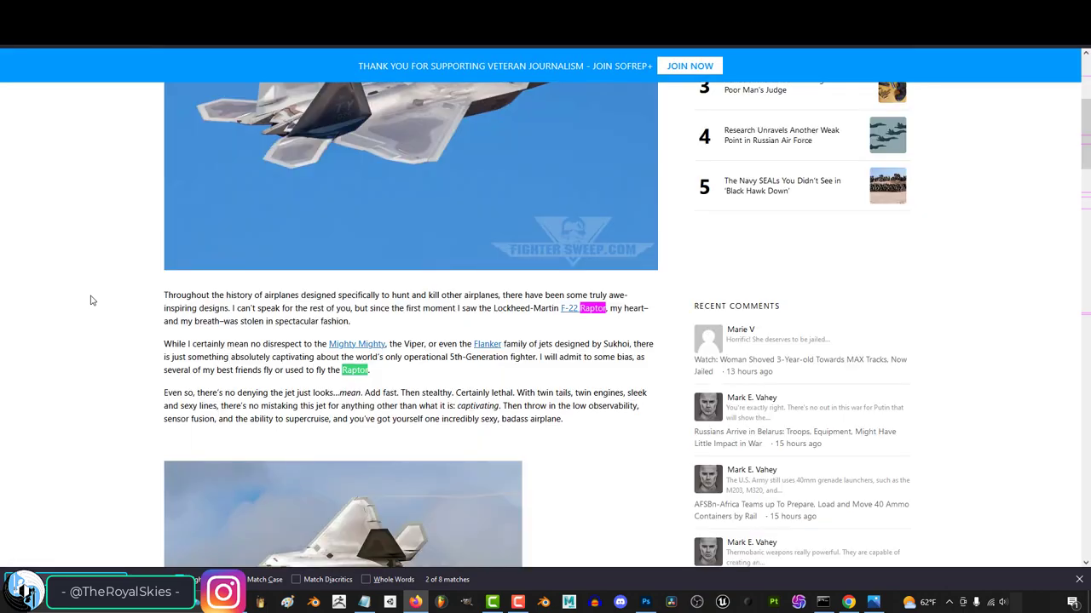
pyautogui.scroll(-3)
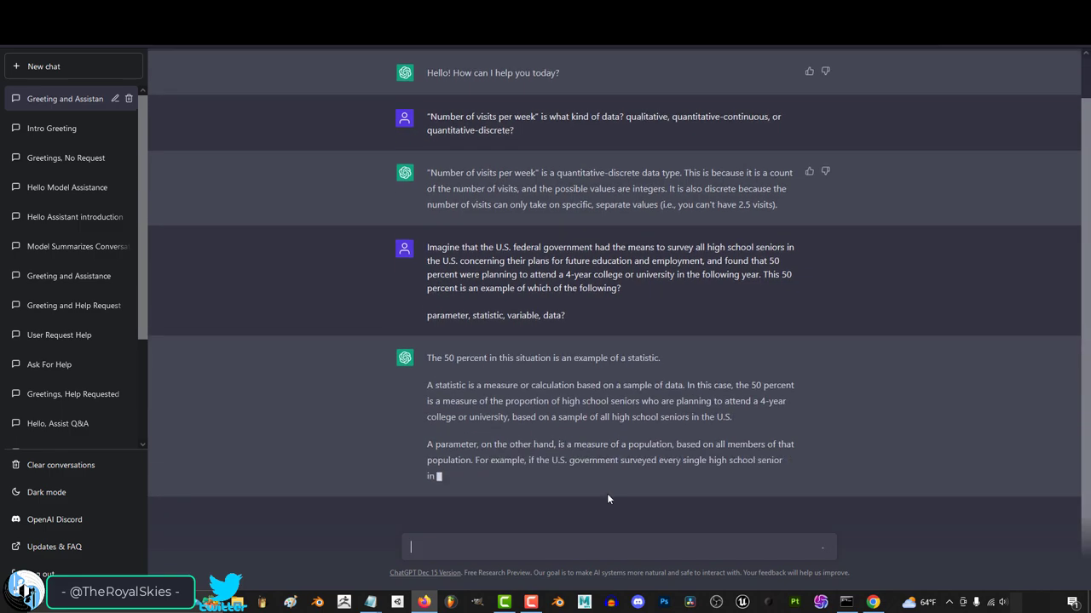
# Step: Scroll down through ChatGPT's earlier statistics answers toward the message box
pyautogui.scroll(-3)
pyautogui.write('Solve the equation: 5(- 3x - 2) - (x - 3) = -4(4x + 5) + 13')
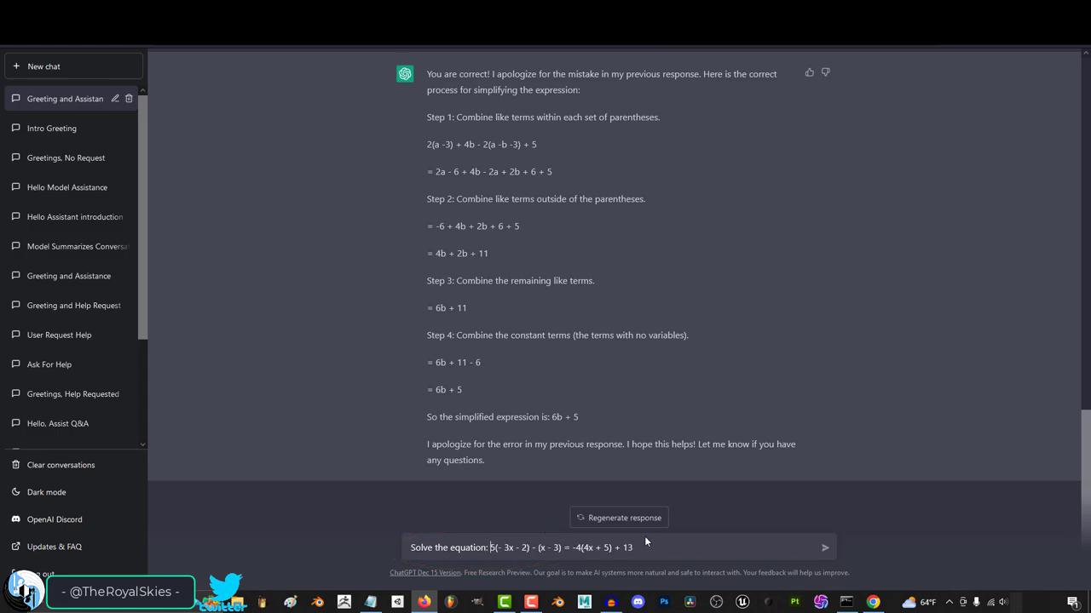
# Step: Send the equation request ending 'and show me step by step how you solved it' and read the no-solution answer
pyautogui.write('and')
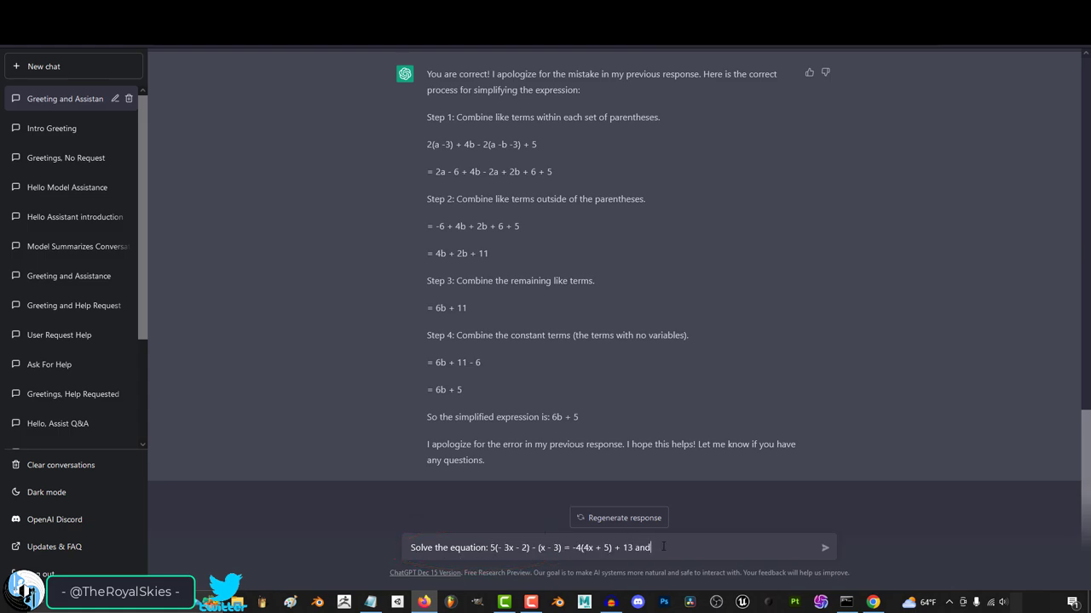
pyautogui.write('show me step by step how you')
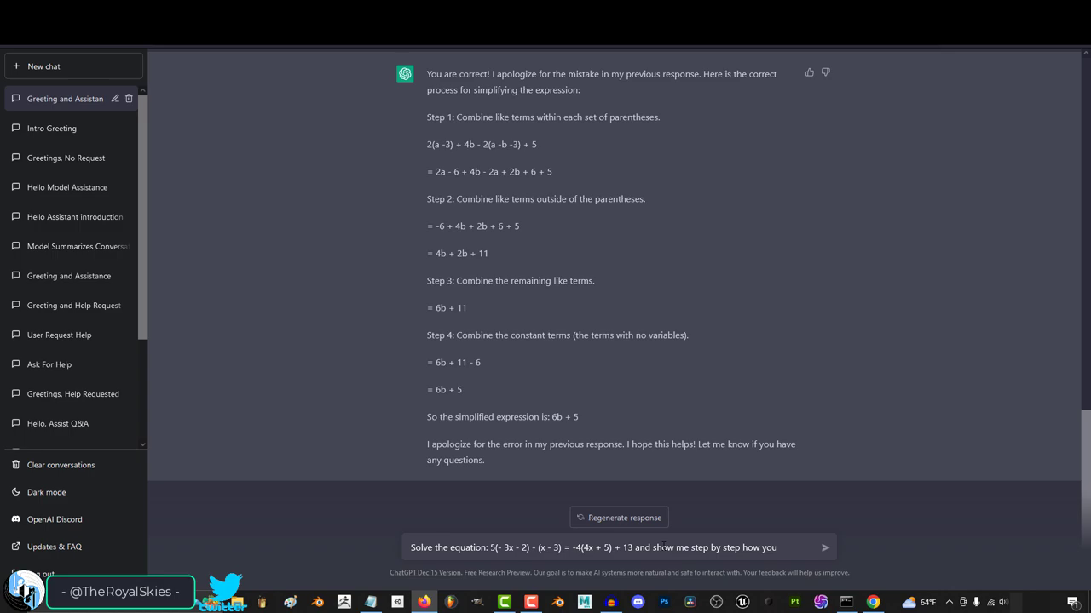
pyautogui.write('solved it')
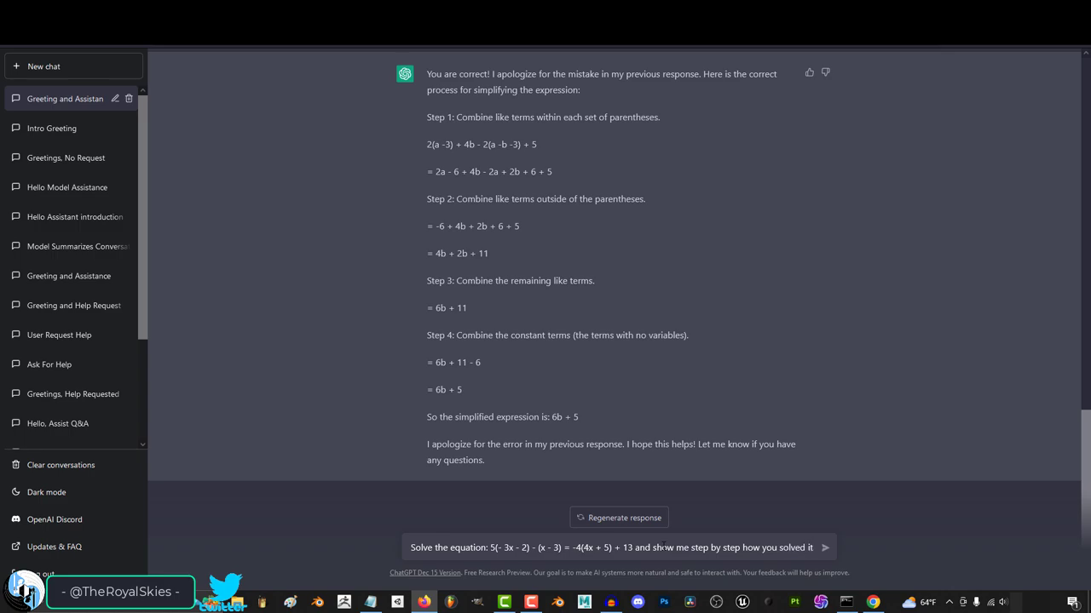
pyautogui.click(823, 547)
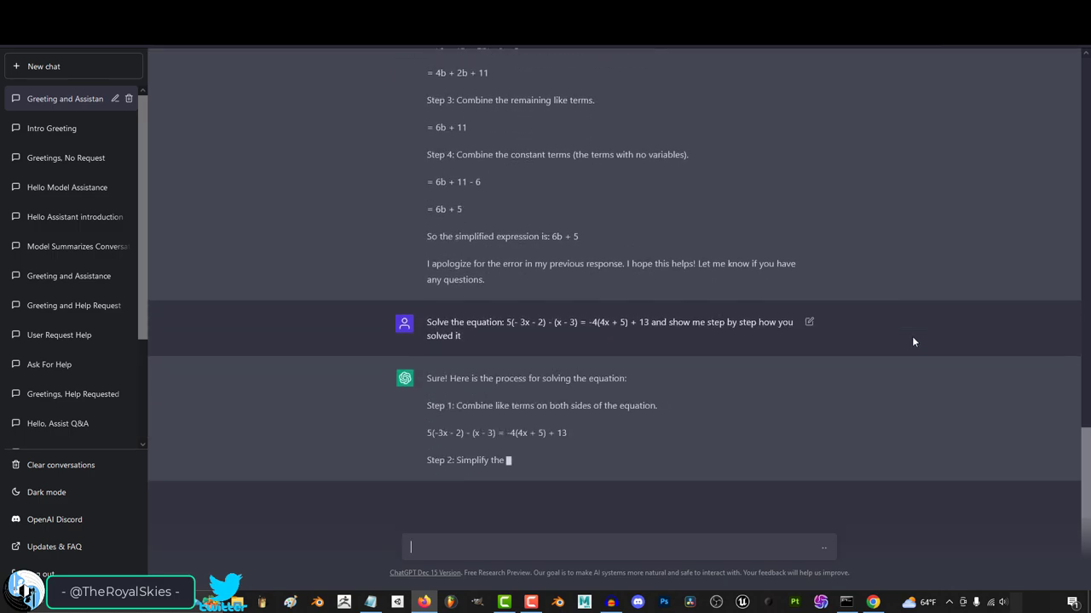
pyautogui.scroll(-3)
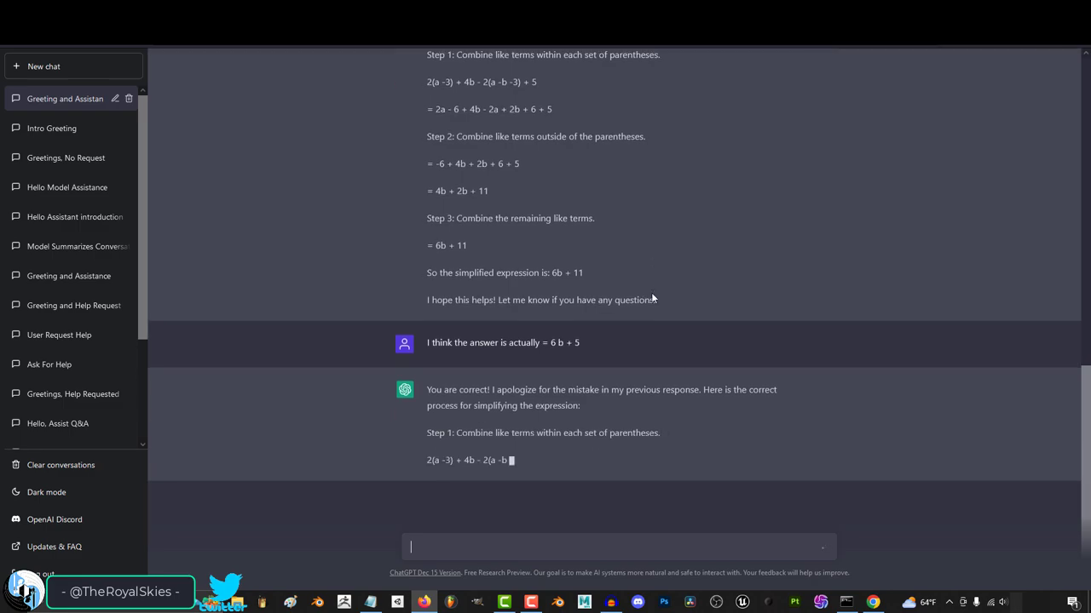
pyautogui.scroll(-3)
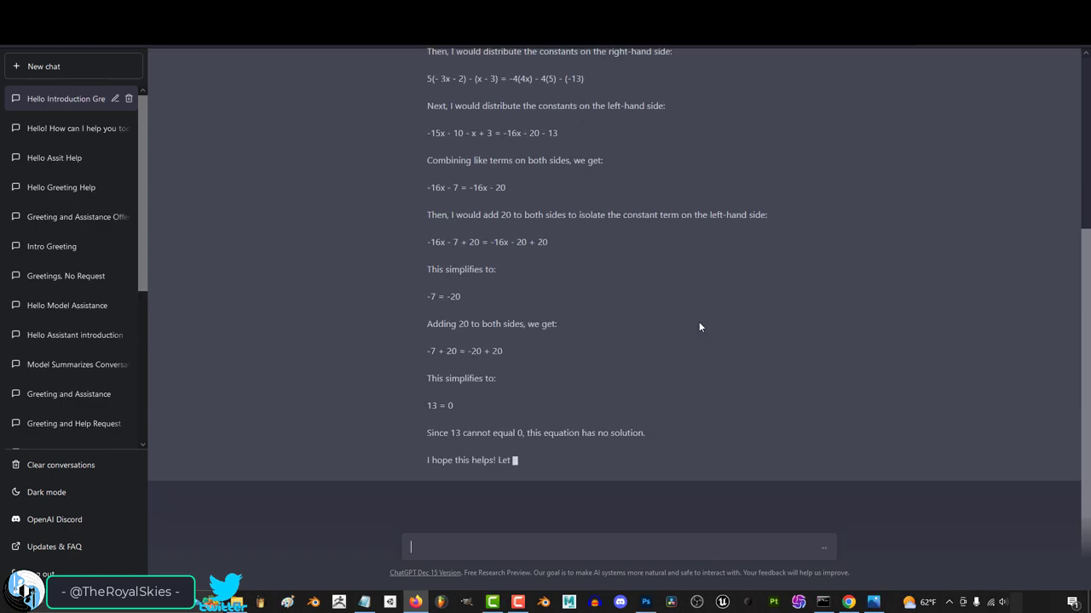
# Step: Send the follow-up 'can you please make sure that is correct' to have ChatGPT verify its answer
pyautogui.write('can you please')
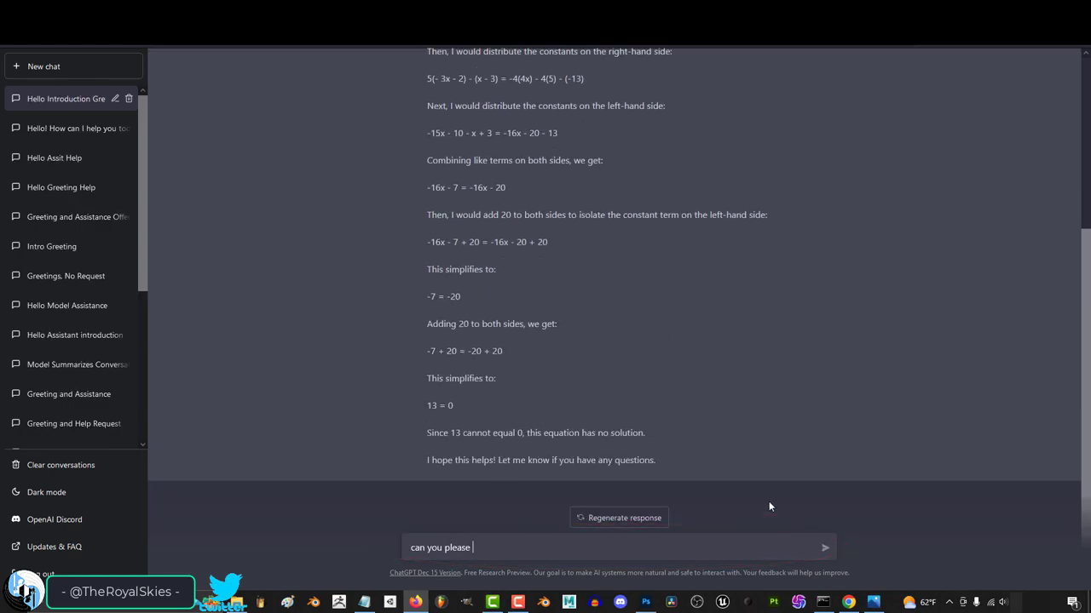
pyautogui.press('Return')
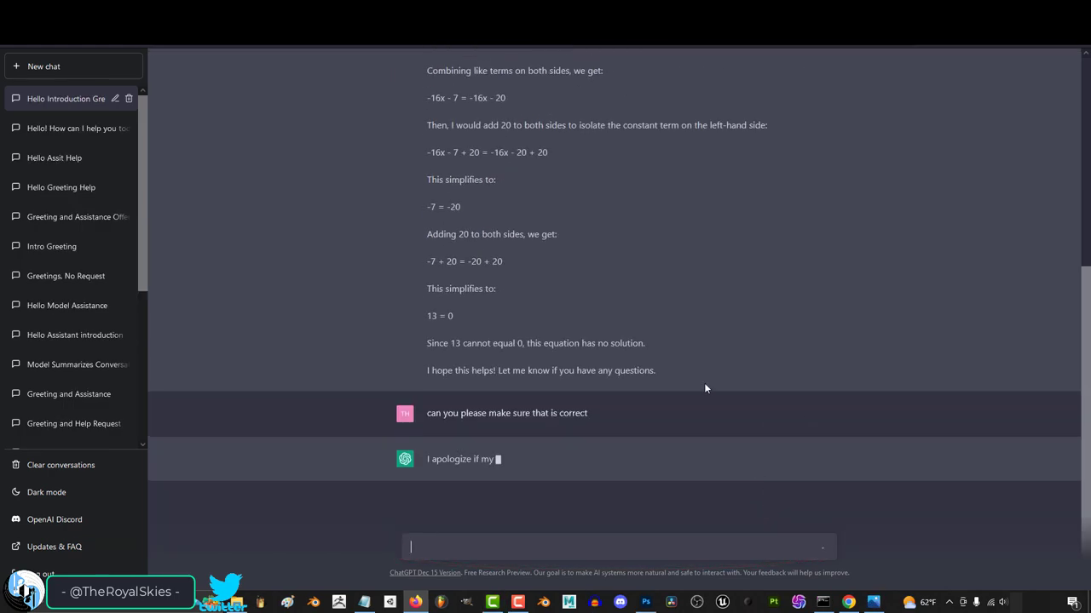